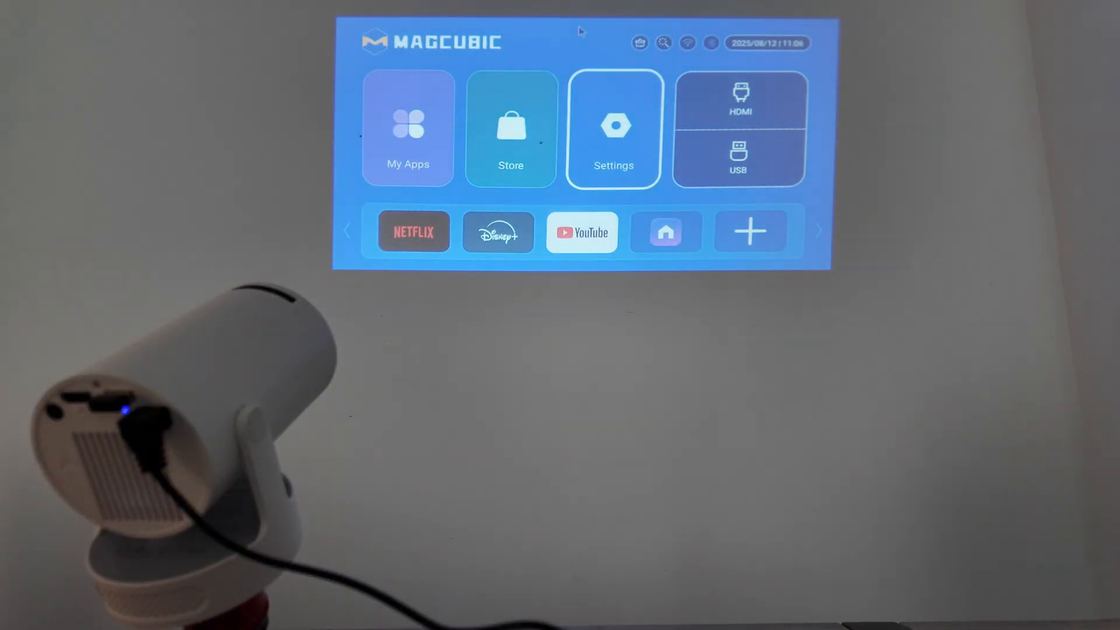
mouse_move(401, 20)
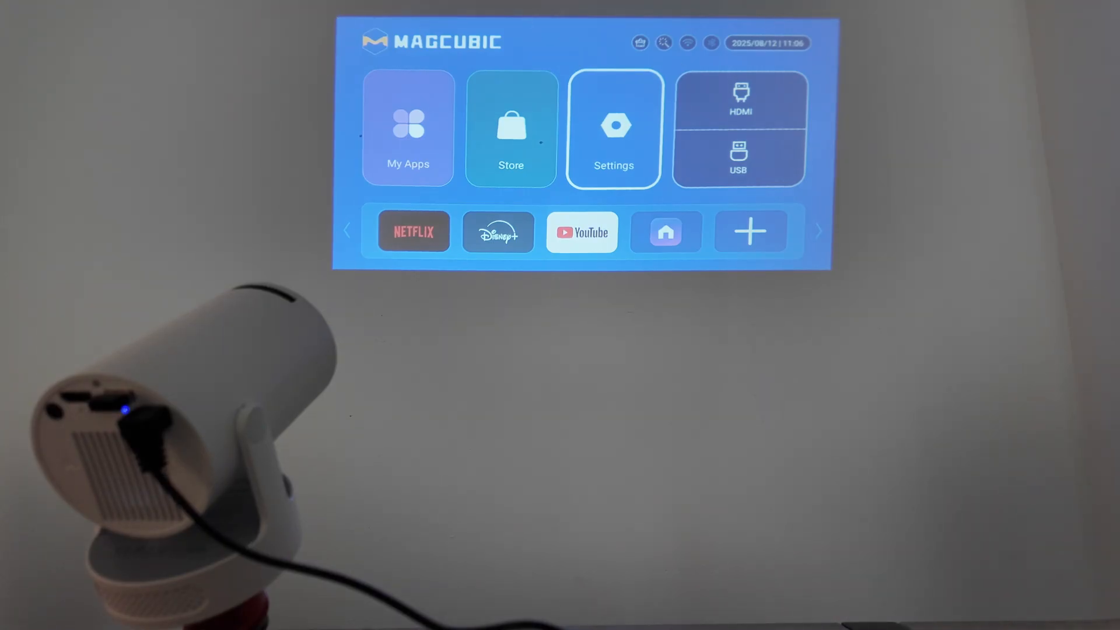
mouse_move(511, 129)
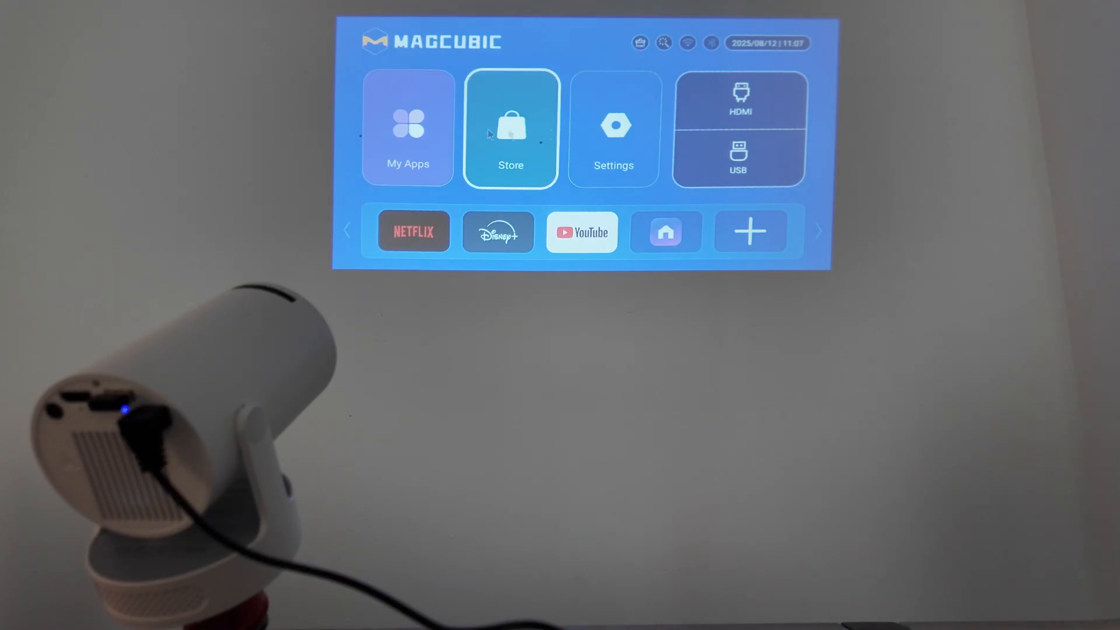
Open the projector's Settings and go to its Bluetooth page
left_click(613, 129)
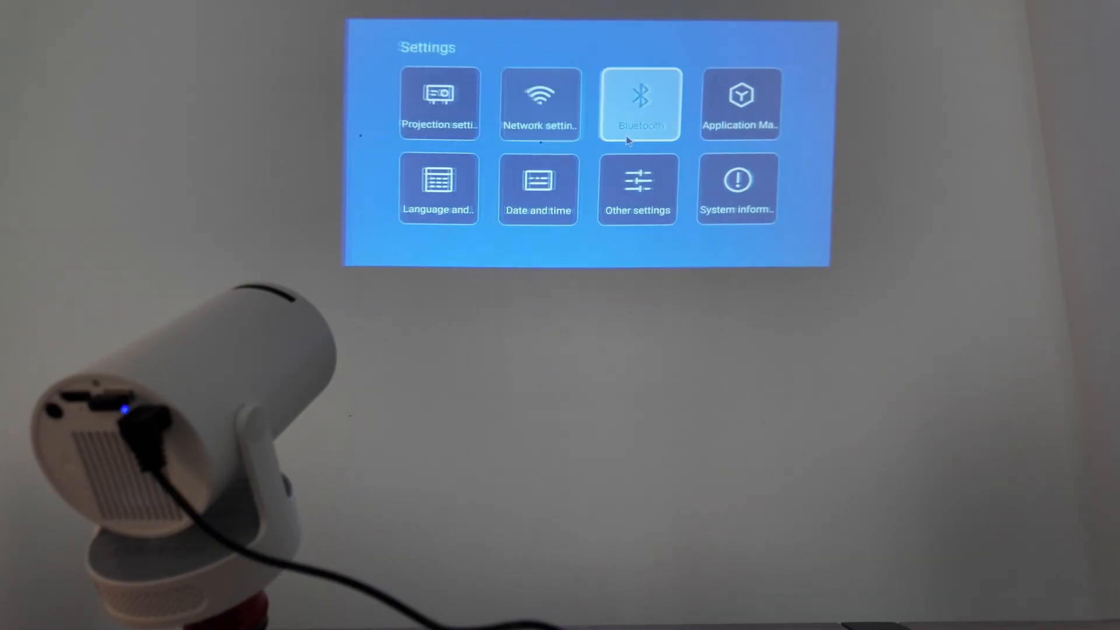
left_click(639, 104)
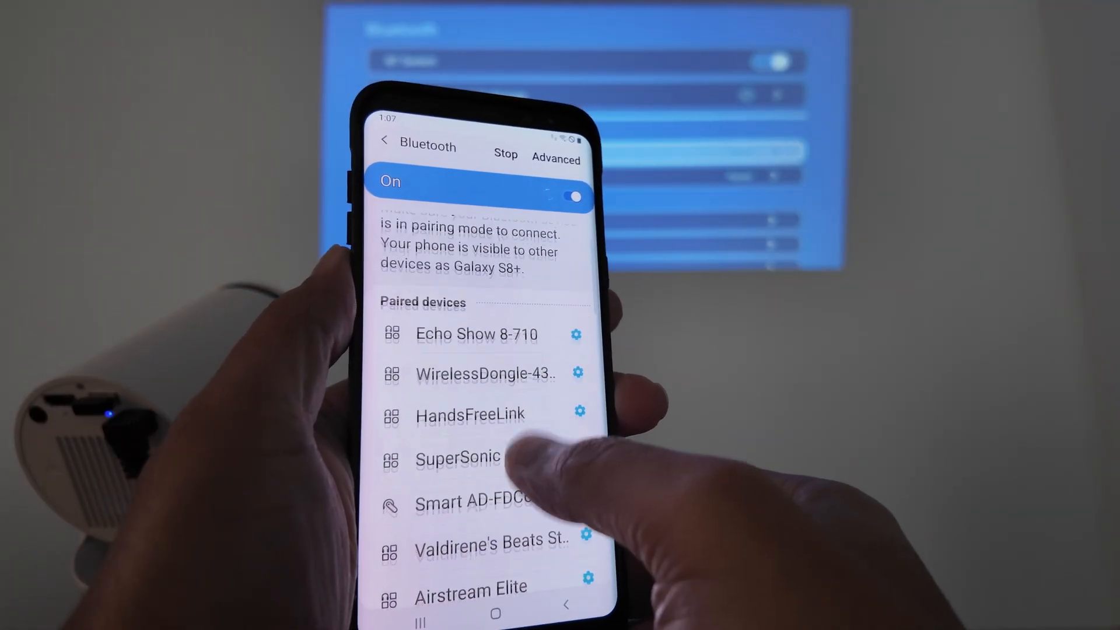
Pair the phone with HY300 Pro+ from Available devices and accept the pairing request
scroll("down", 3)
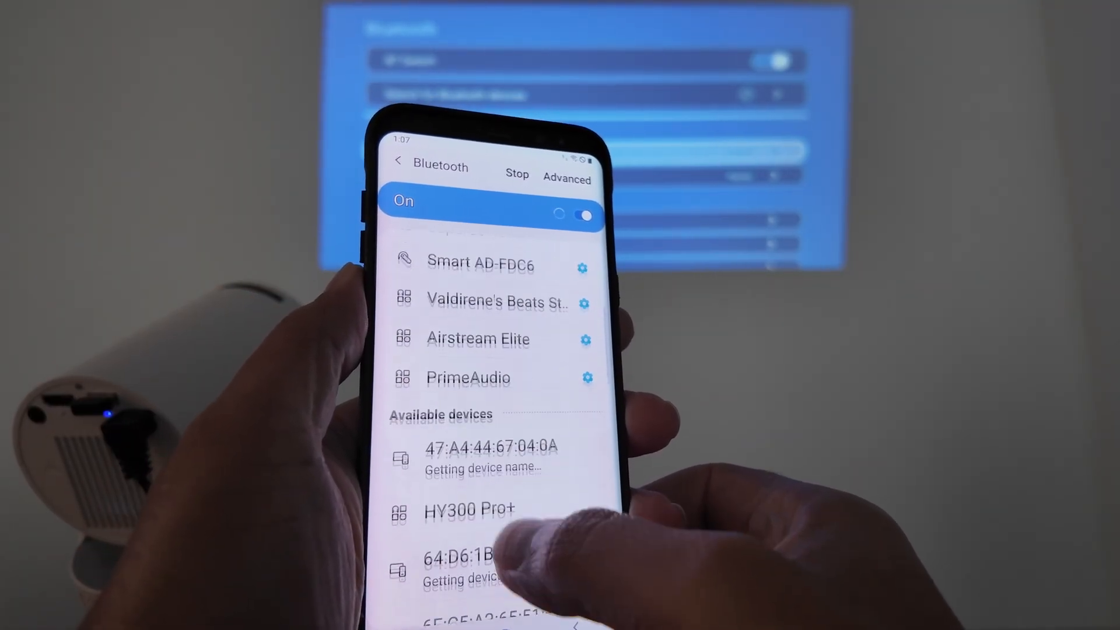
scroll("down", 3)
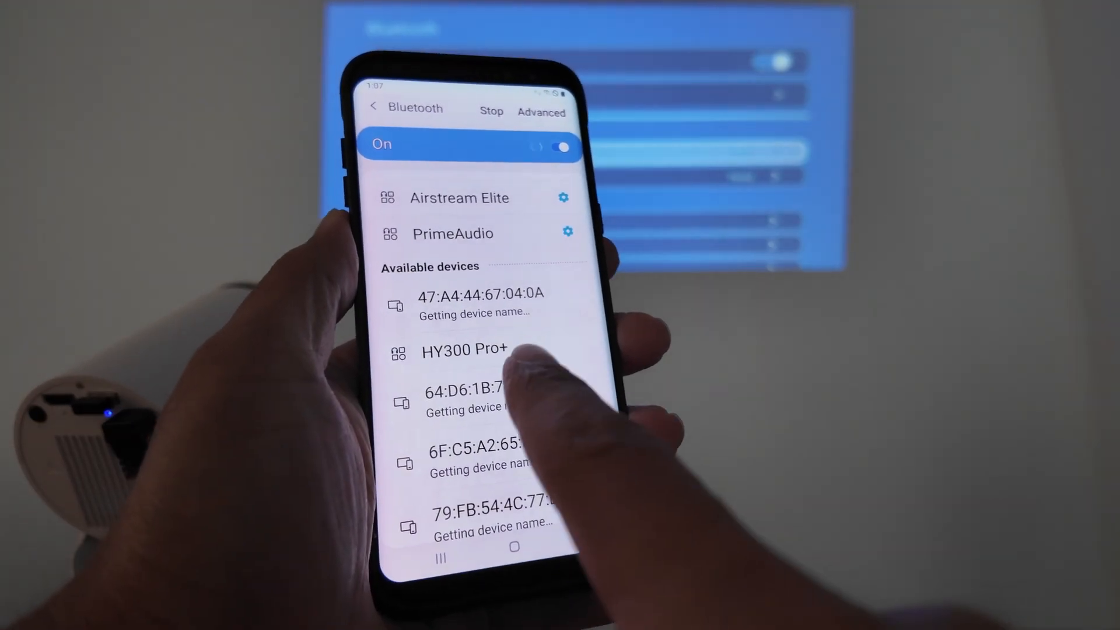
left_click(465, 350)
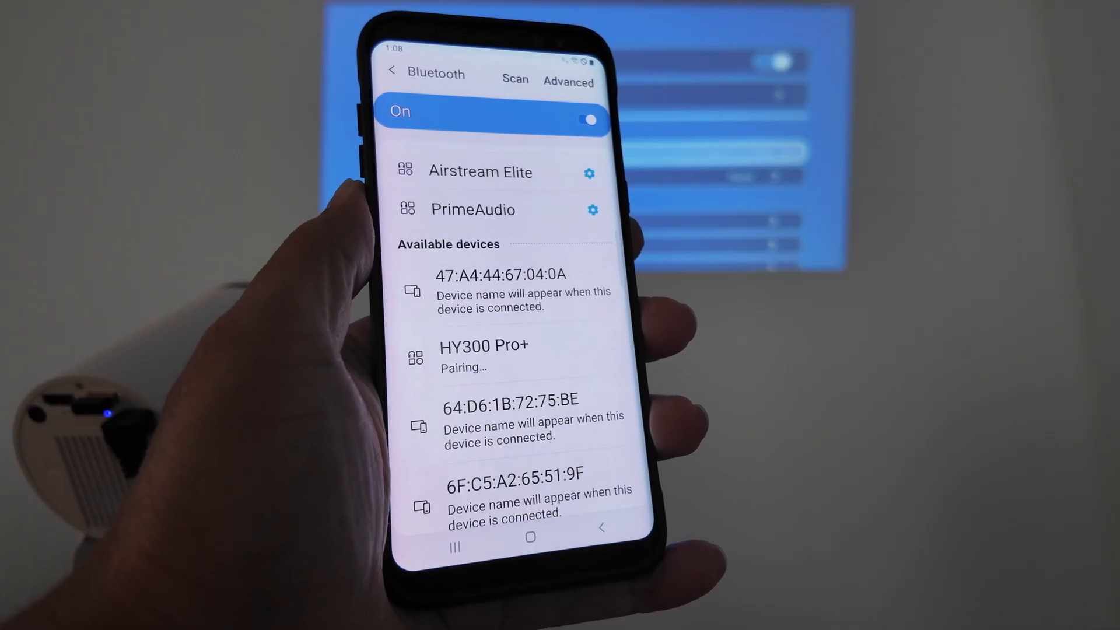
left_click(484, 350)
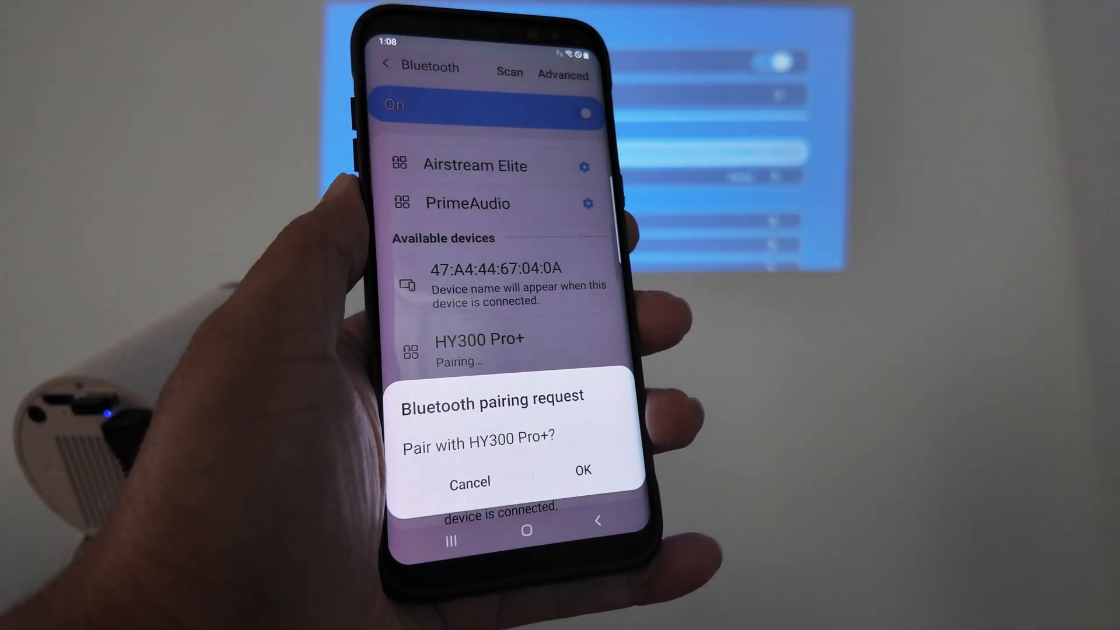
left_click(582, 470)
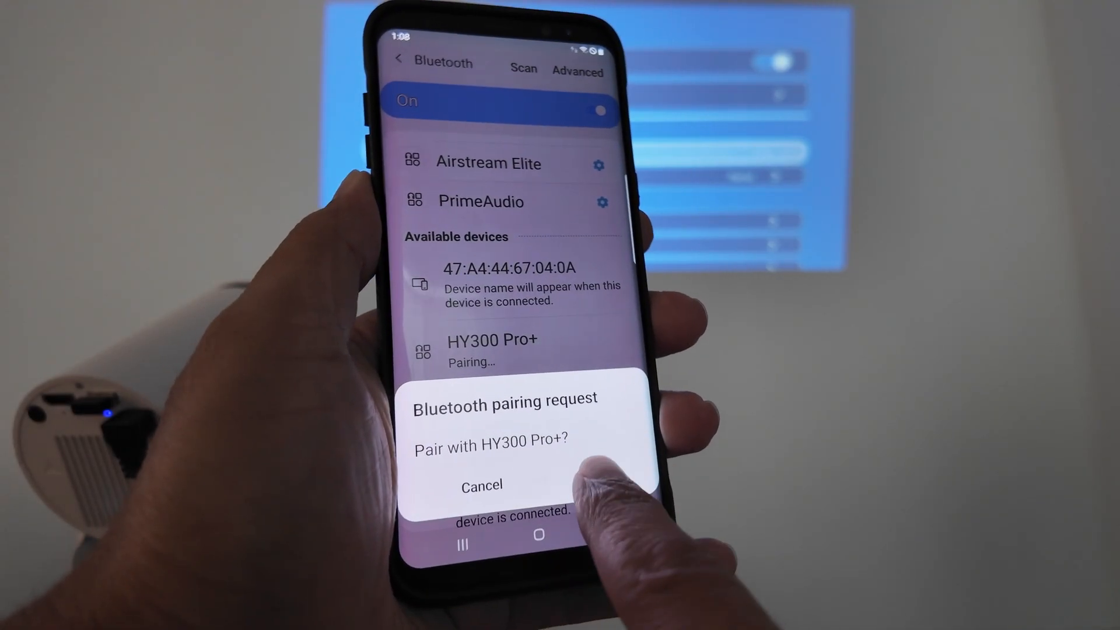
left_click(481, 485)
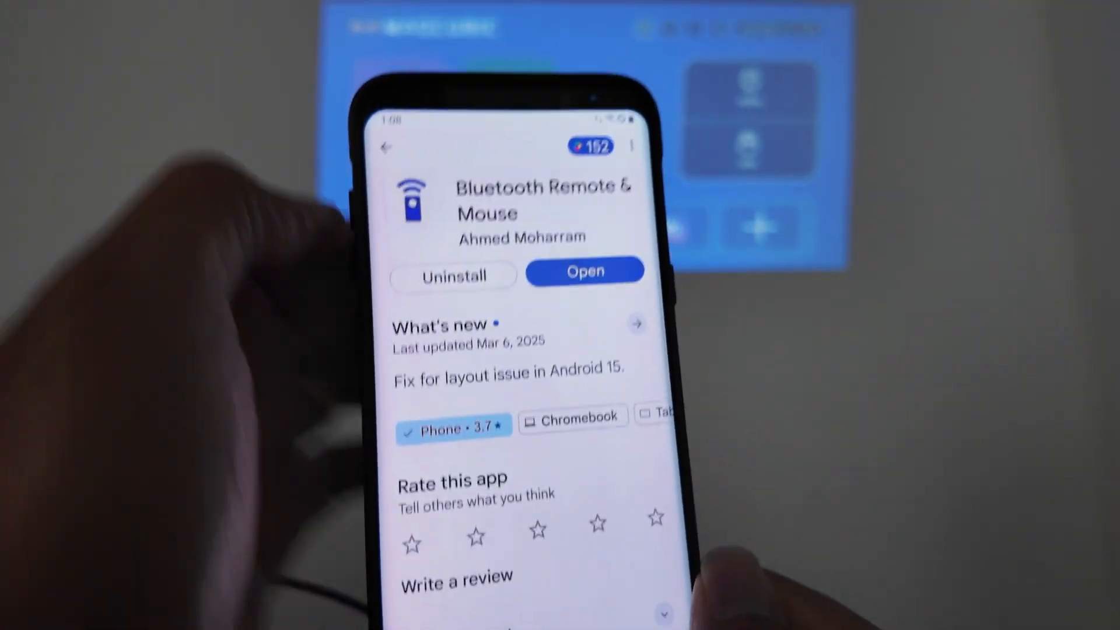
Open Bluetooth Remote & Mouse from the Play Store search results
left_click(386, 146)
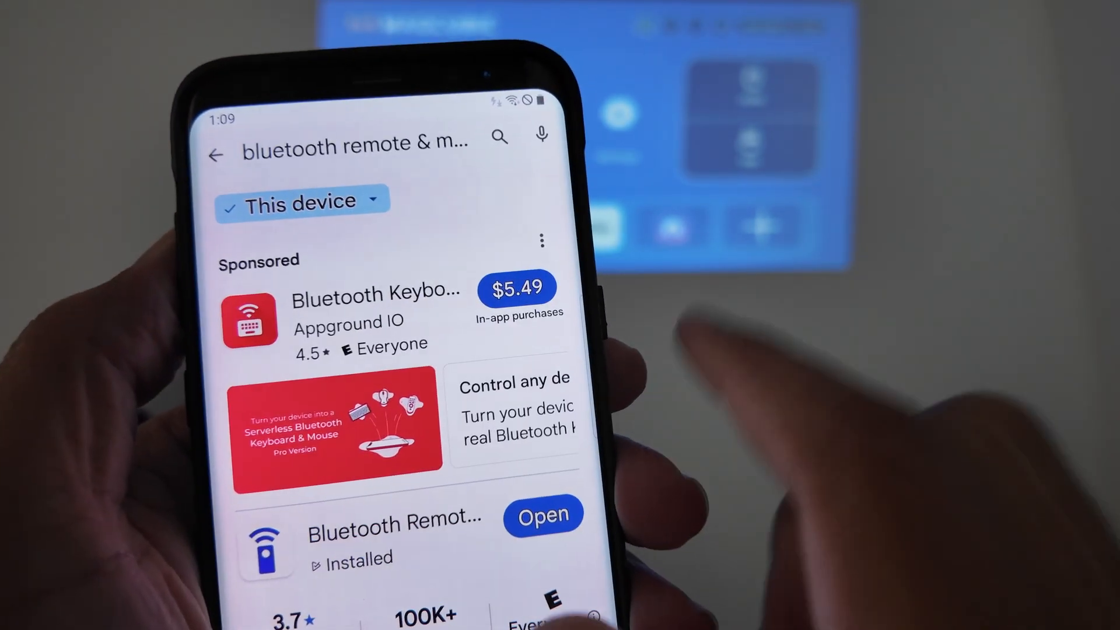
scroll("down", 3)
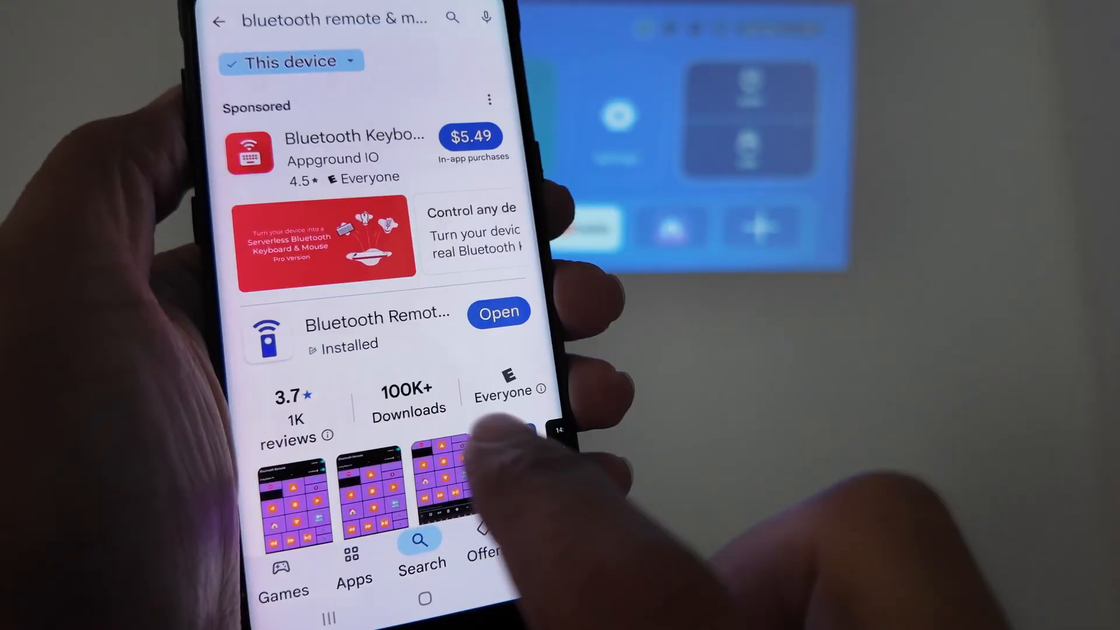
left_click(376, 318)
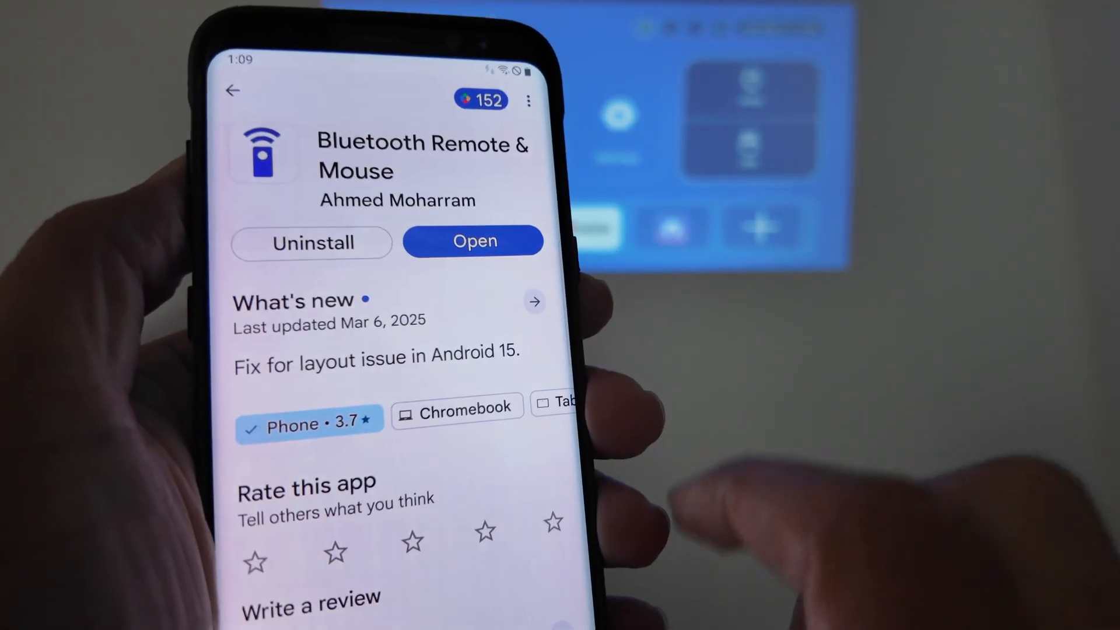
left_click(474, 241)
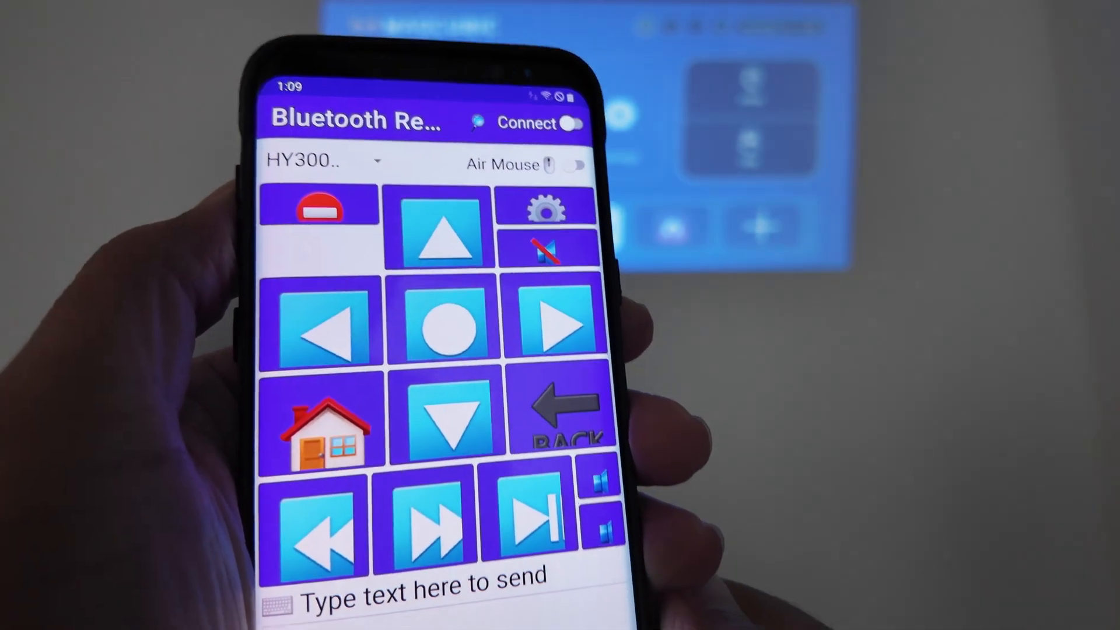
Select HY300 Pro+ from the app's paired-device dropdown as the target
left_click(325, 160)
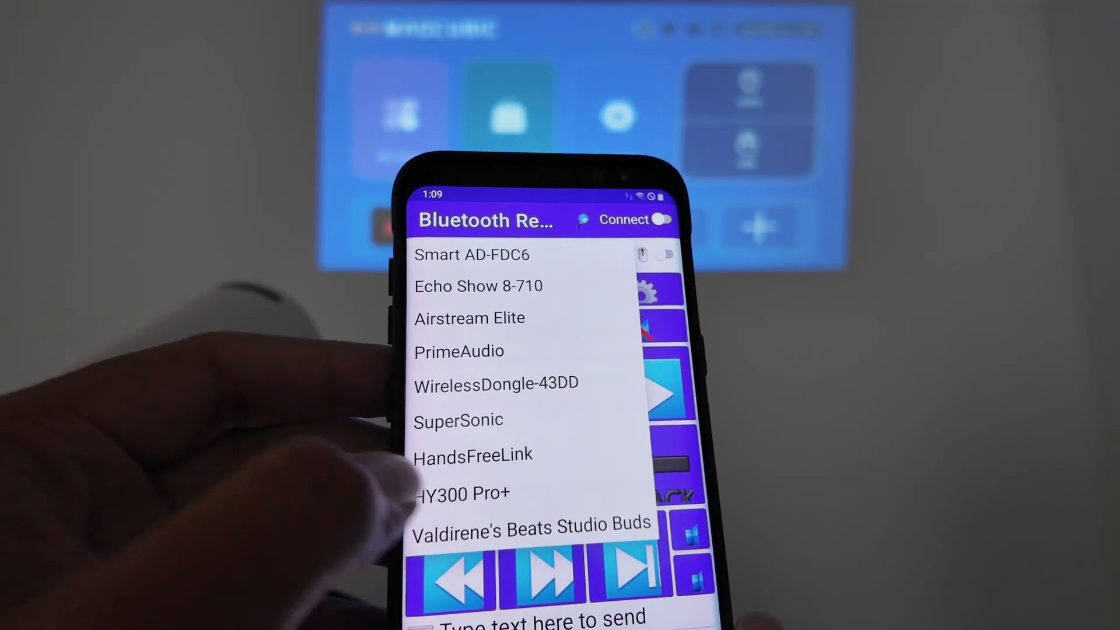
left_click(462, 494)
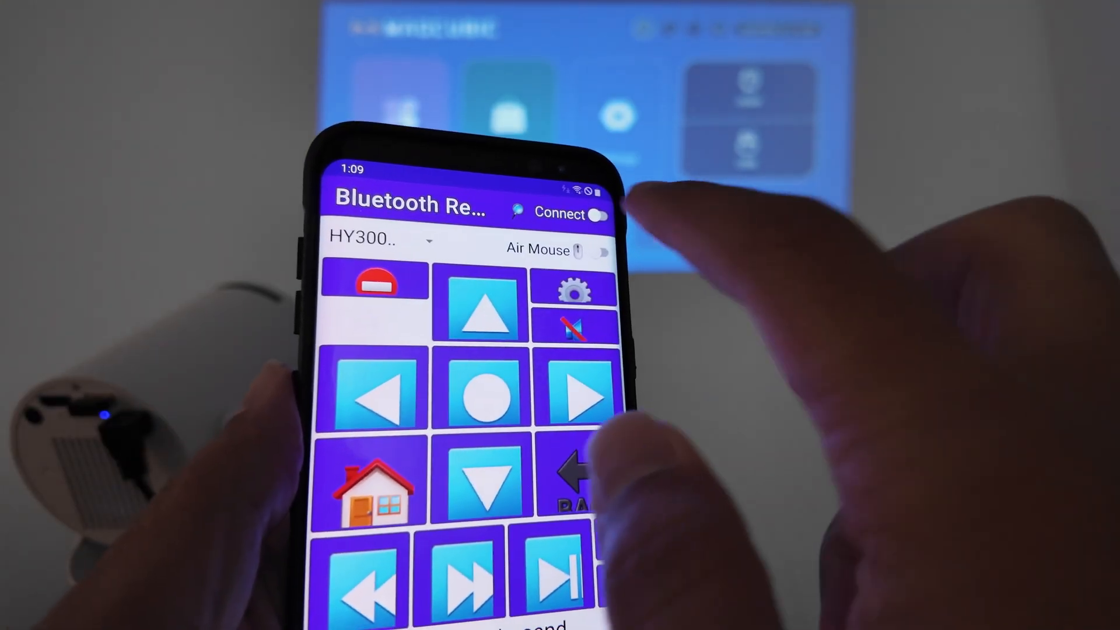